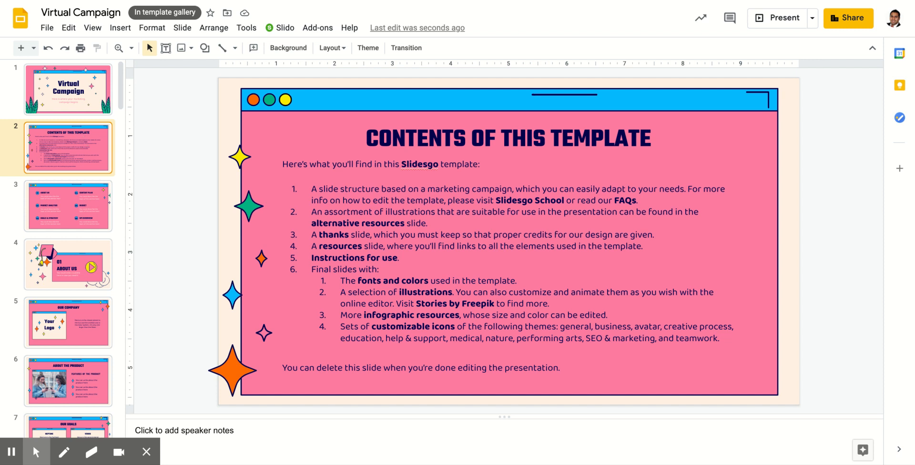
{"action": "mouse_move", "coordinate": [702, 289]}
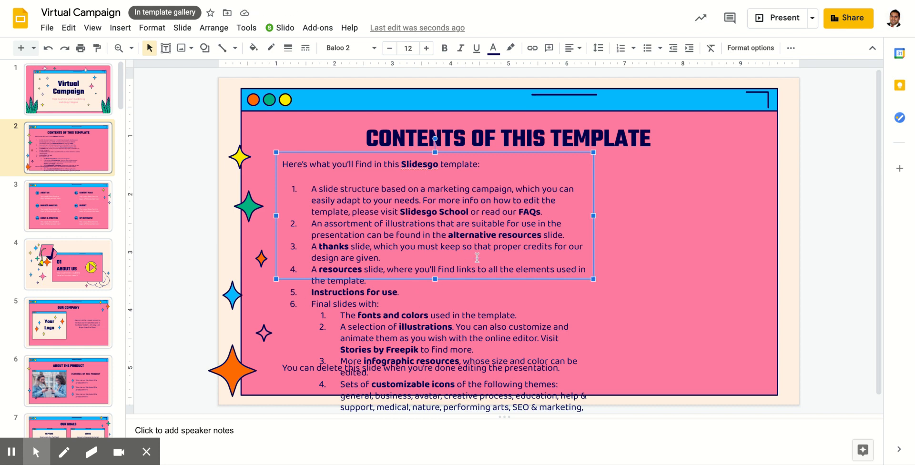
{"action": "mouse_move", "coordinate": [524, 233]}
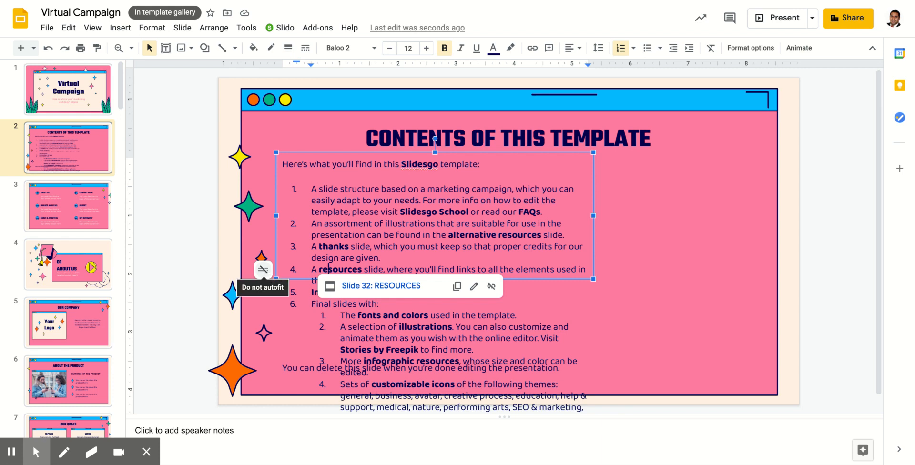
Show the autofit choices for the overflowing contents text box.
{"action": "left_click", "coordinate": [262, 270]}
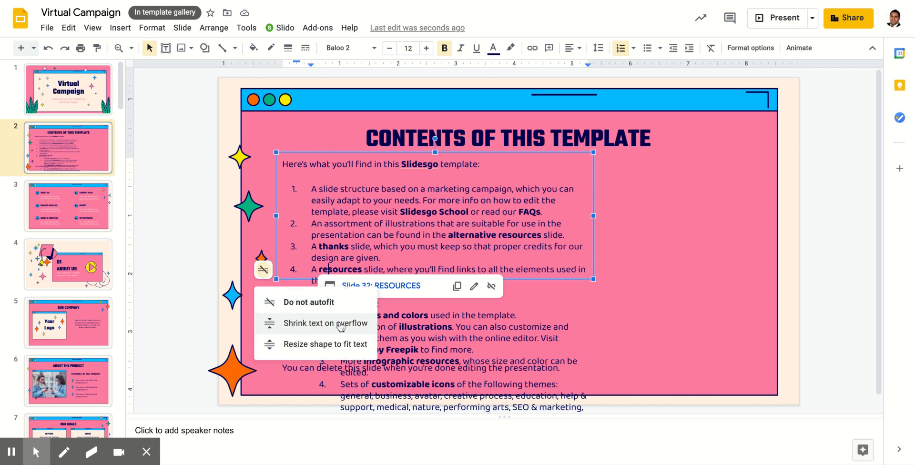
{"action": "mouse_move", "coordinate": [314, 325]}
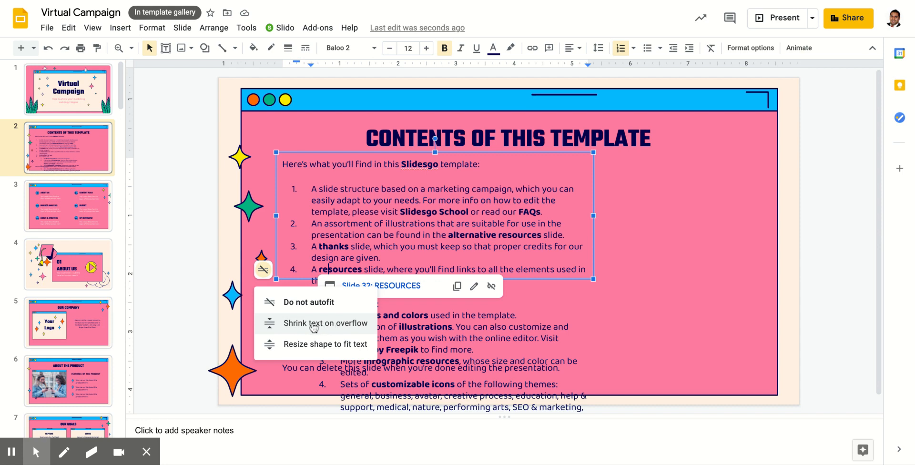
Apply 'Shrink text on overflow' so the contents list fits inside the box.
{"action": "left_click", "coordinate": [324, 323]}
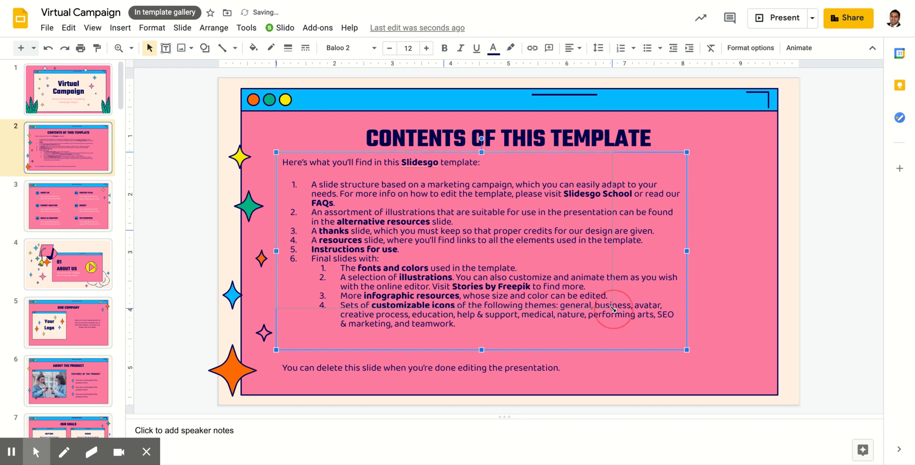
{"action": "left_click", "coordinate": [388, 48]}
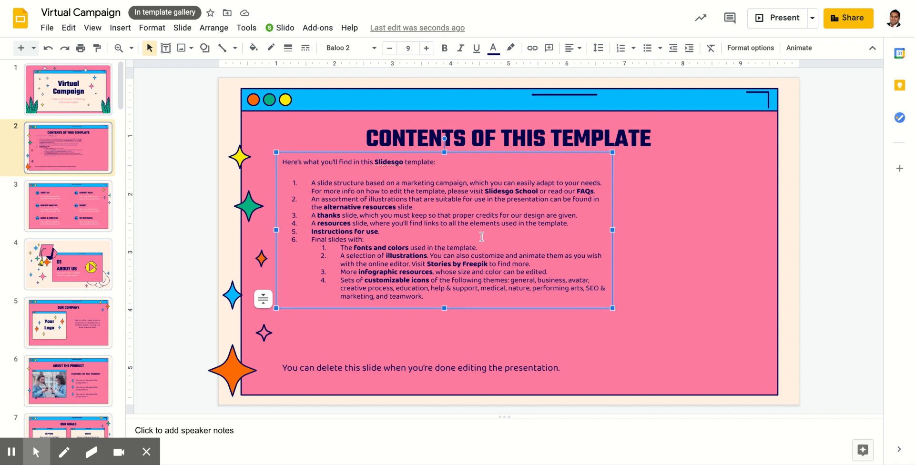
{"action": "mouse_move", "coordinate": [452, 343]}
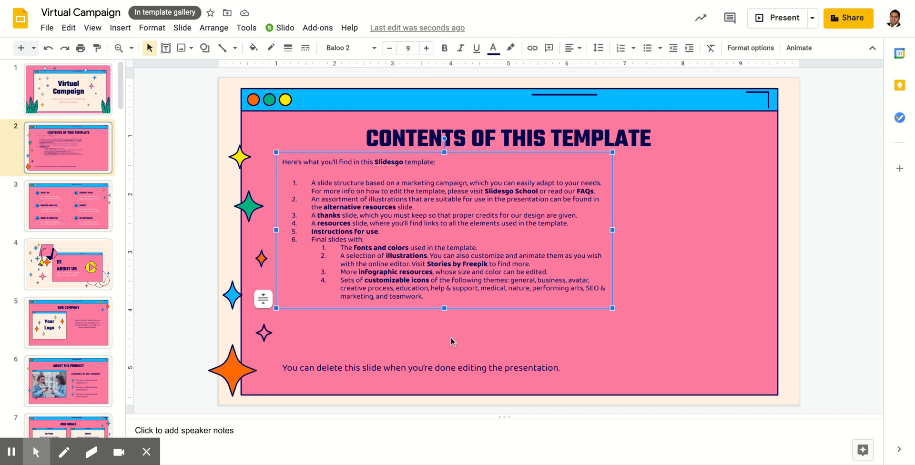
{"action": "mouse_move", "coordinate": [446, 333]}
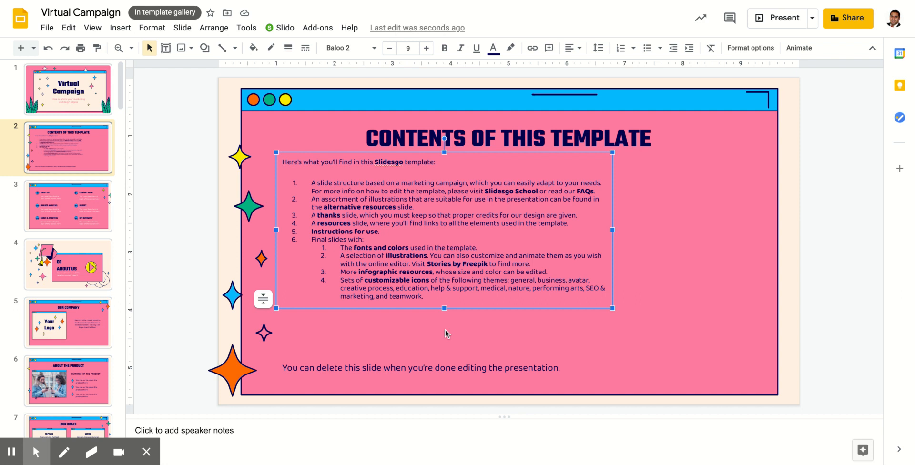
{"action": "mouse_move", "coordinate": [464, 334]}
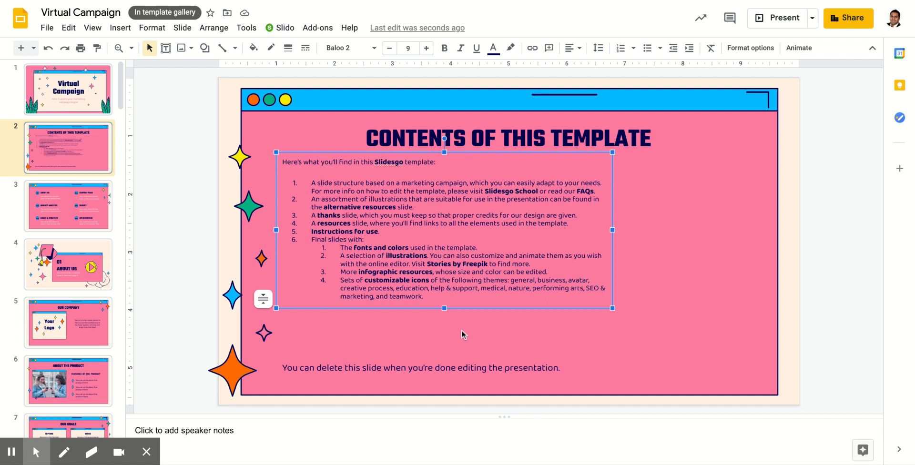